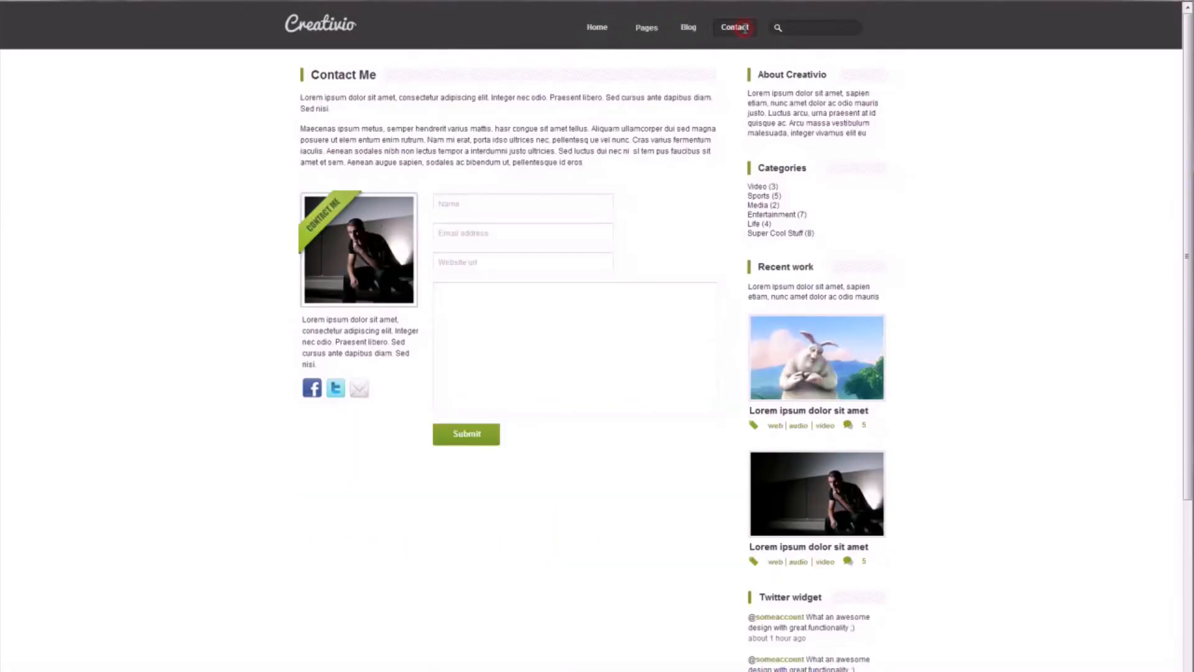
Close the simulation window to return to editing the Creativio Home screen
{"action": "left_click", "coordinate": [646, 27]}
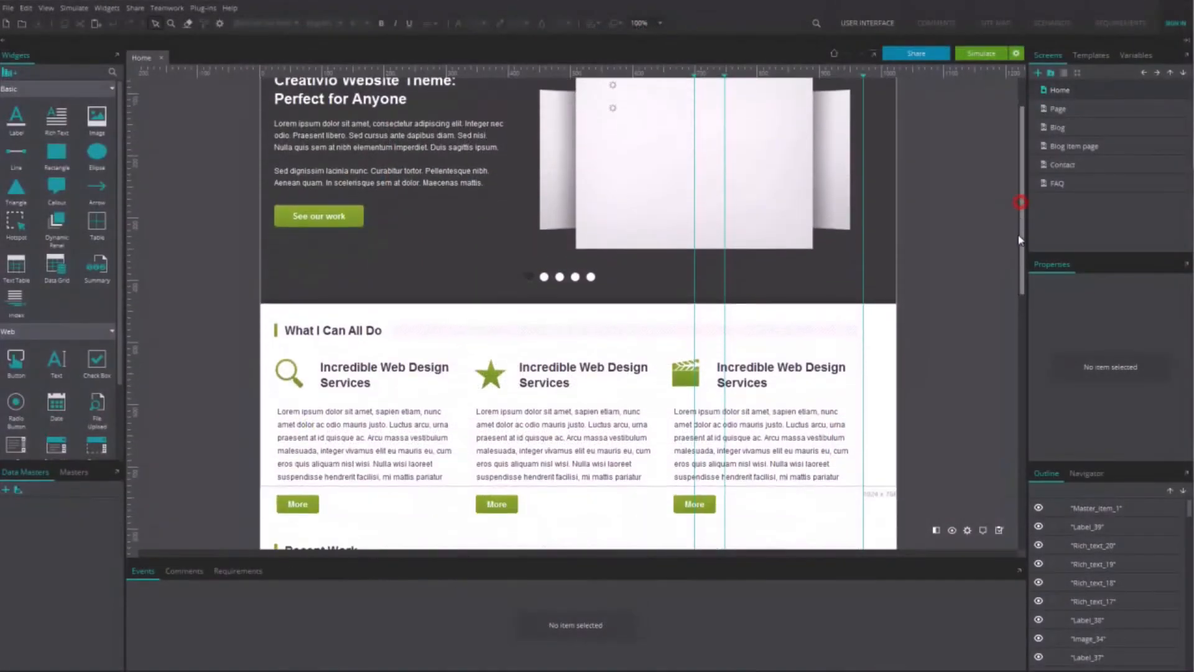
Give the middle More button an On Click Link to event targeting a screen
{"action": "left_click", "coordinate": [496, 366]}
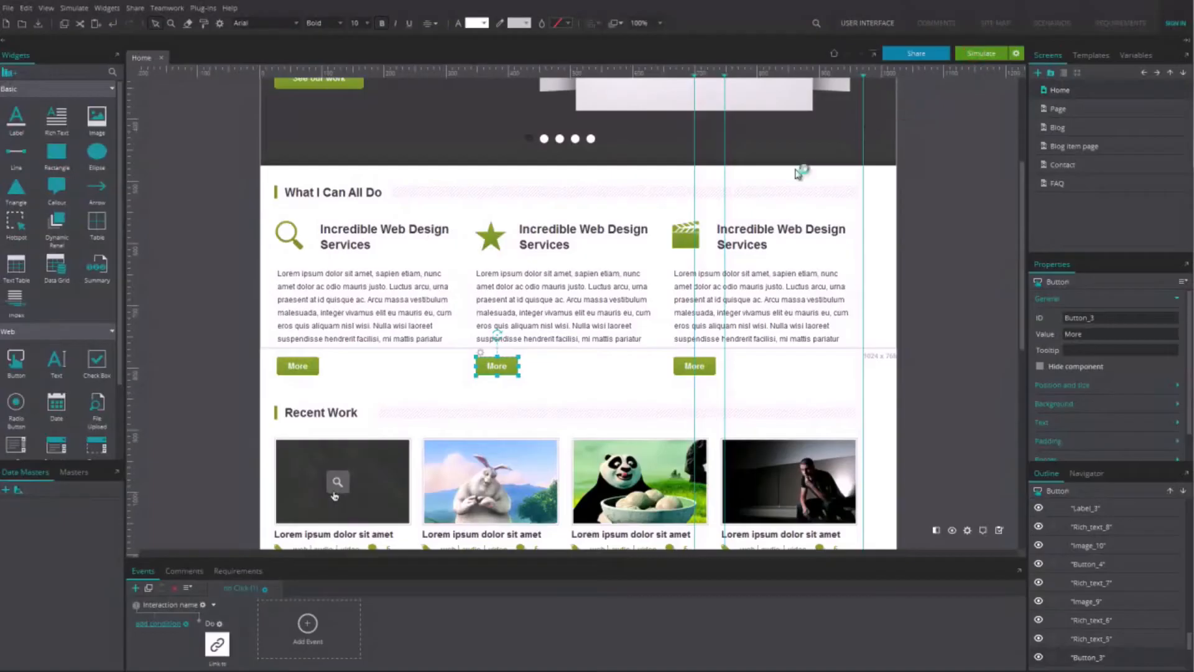
{"action": "left_click", "coordinate": [981, 53]}
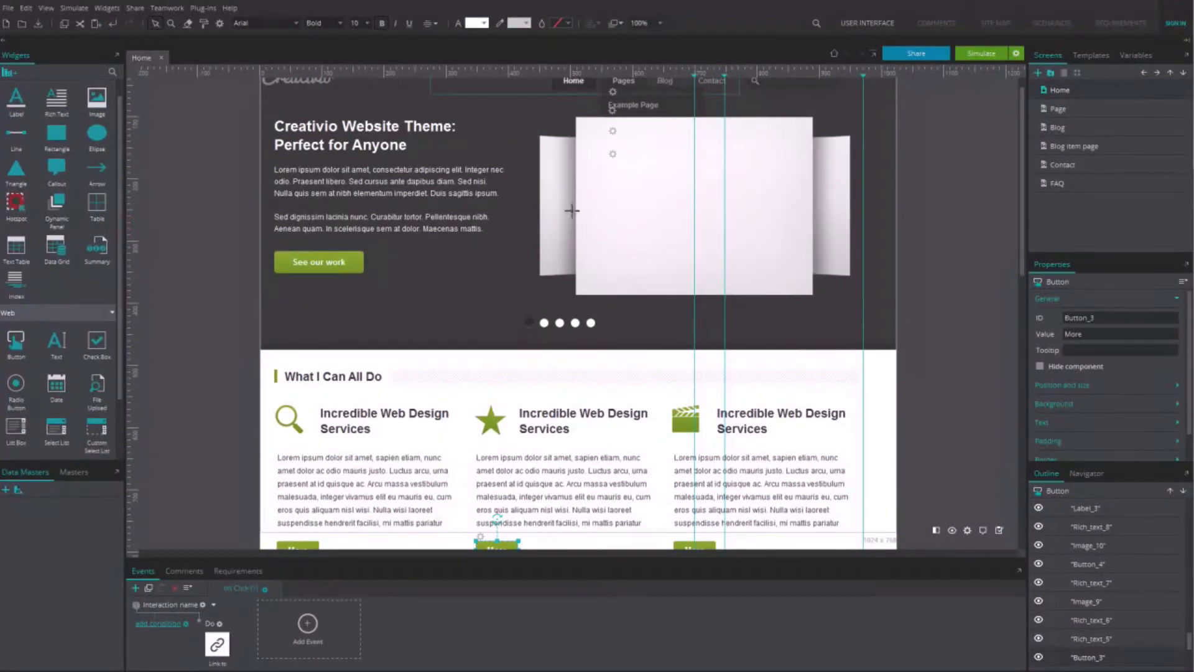
Draw an image-map area over the slider image and launch the simulation
{"action": "left_click_drag", "start_coordinate": [631, 132], "coordinate": [707, 197]}
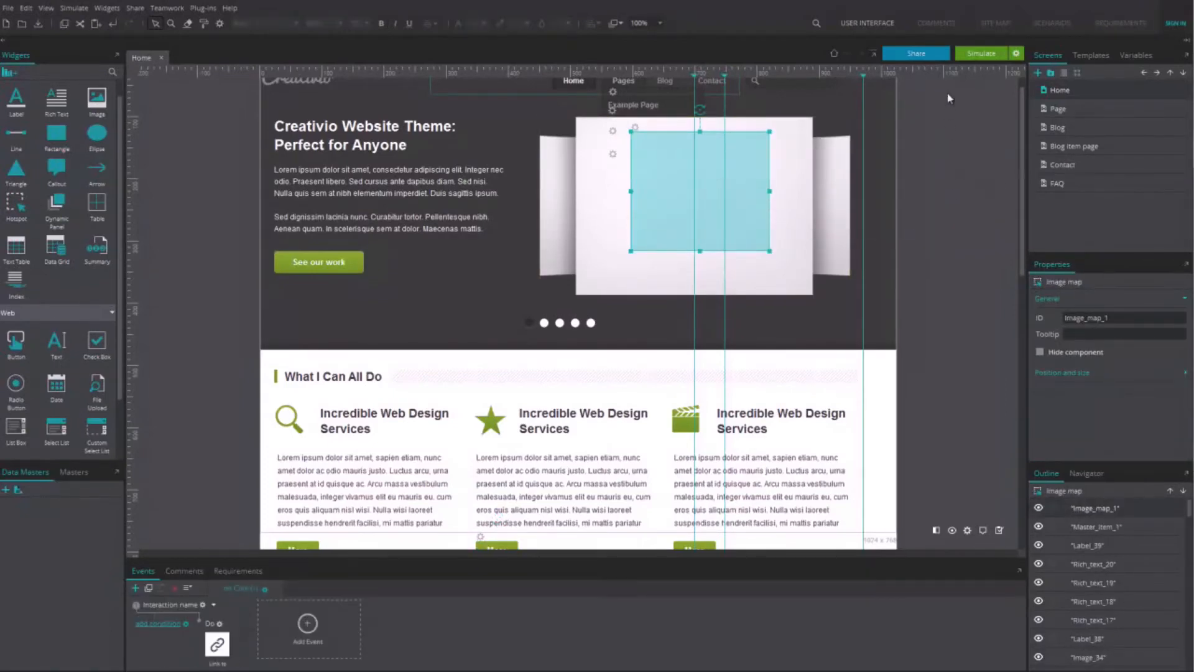
{"action": "left_click", "coordinate": [981, 53]}
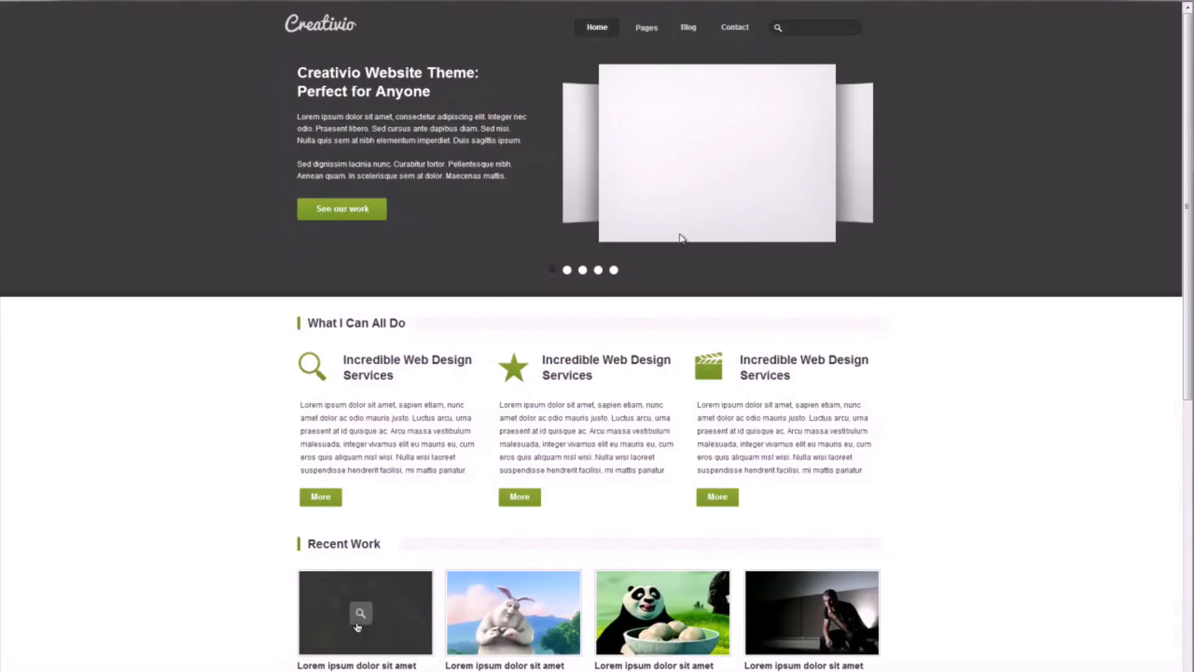
Click the slider image to reach Contact, then return to Home
{"action": "left_click", "coordinate": [733, 28]}
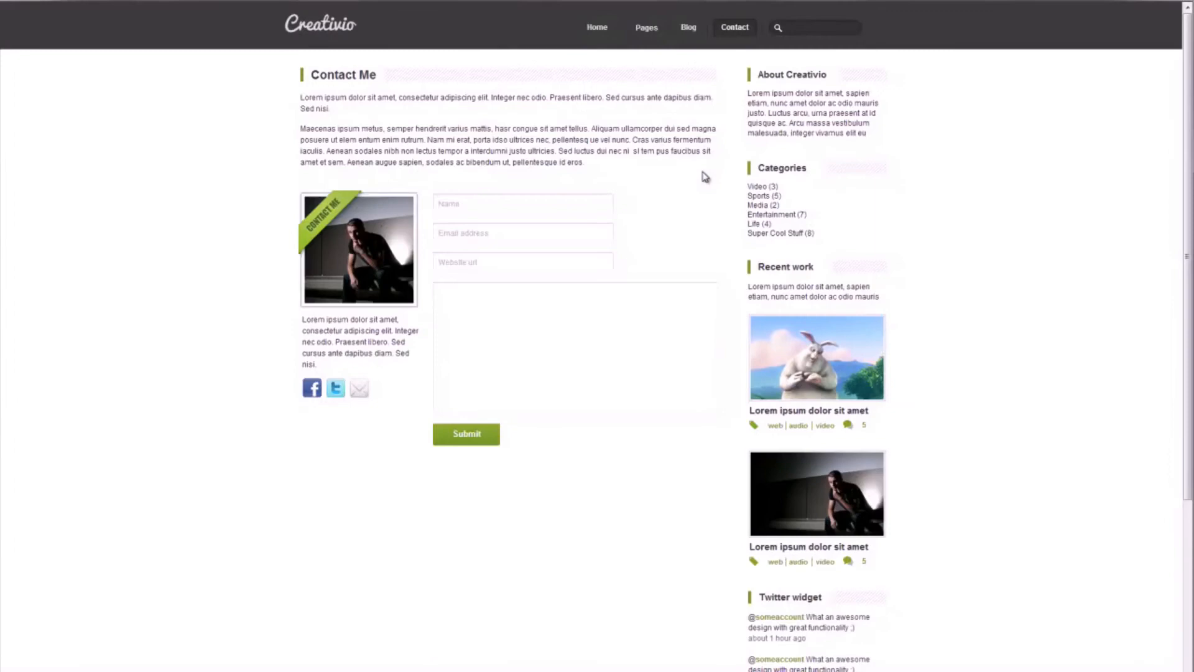
{"action": "left_click", "coordinate": [597, 27]}
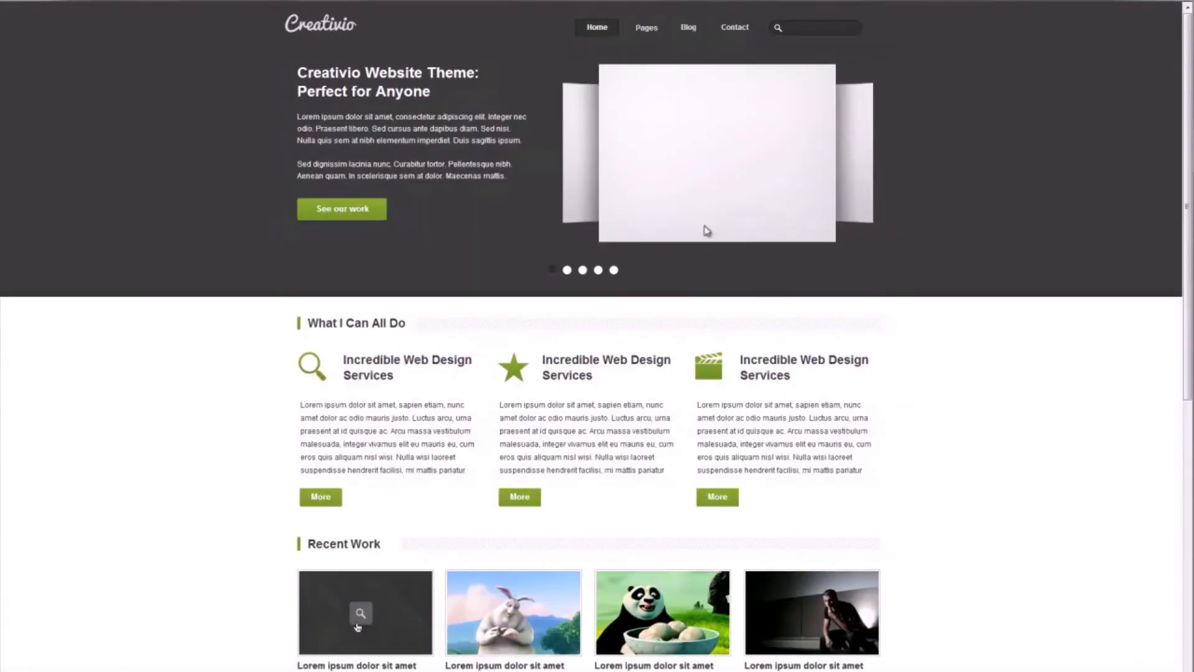